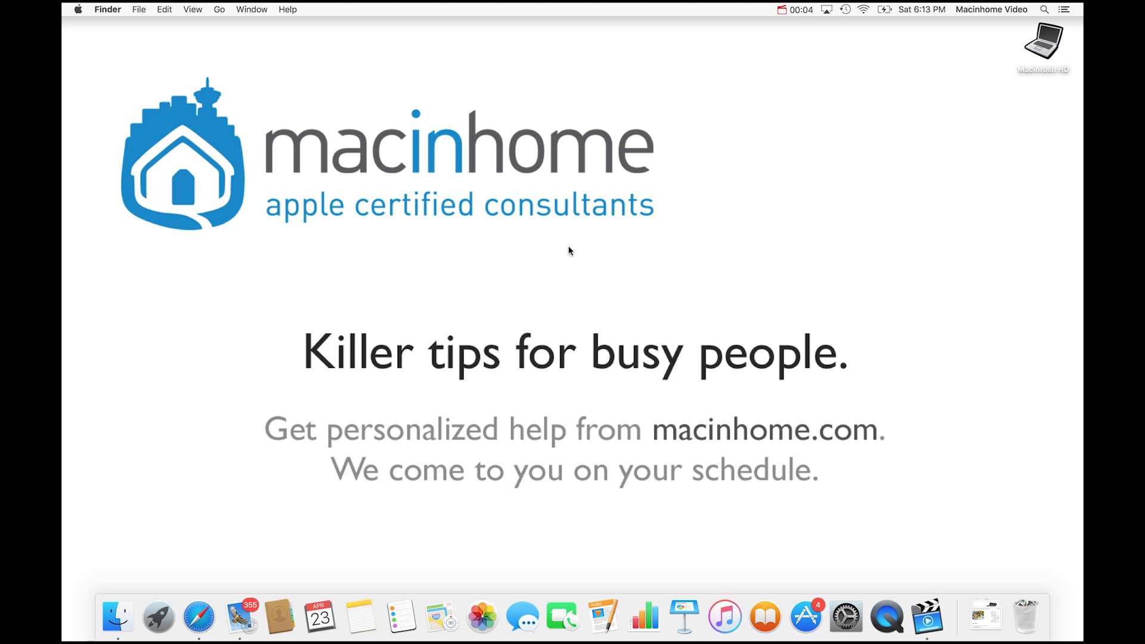
mouse_move(242, 600)
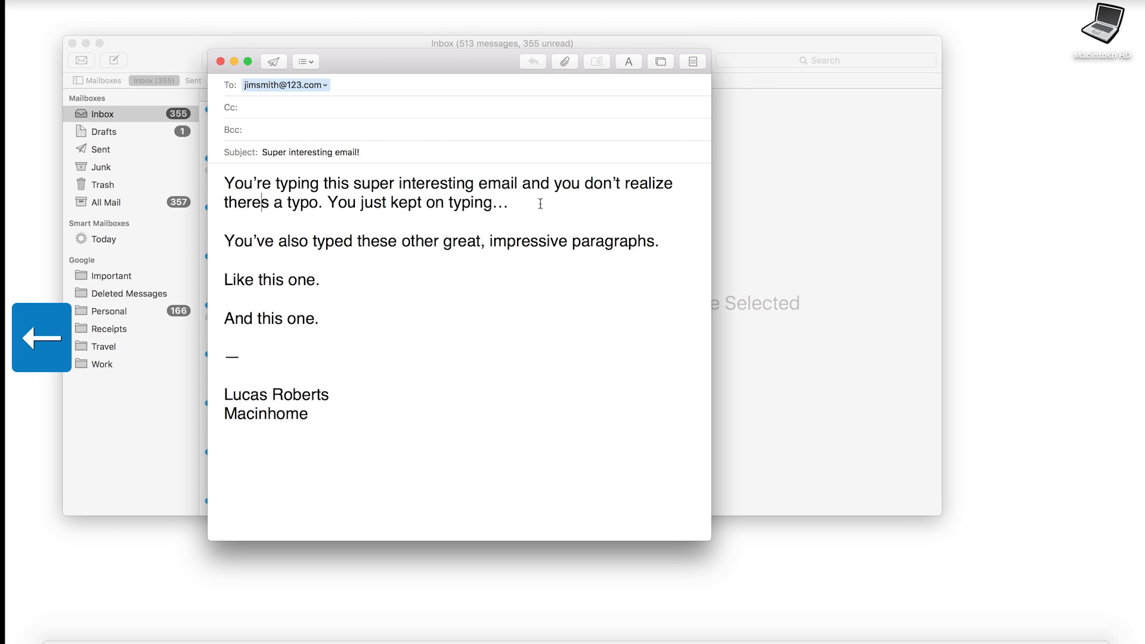
key(backspace)
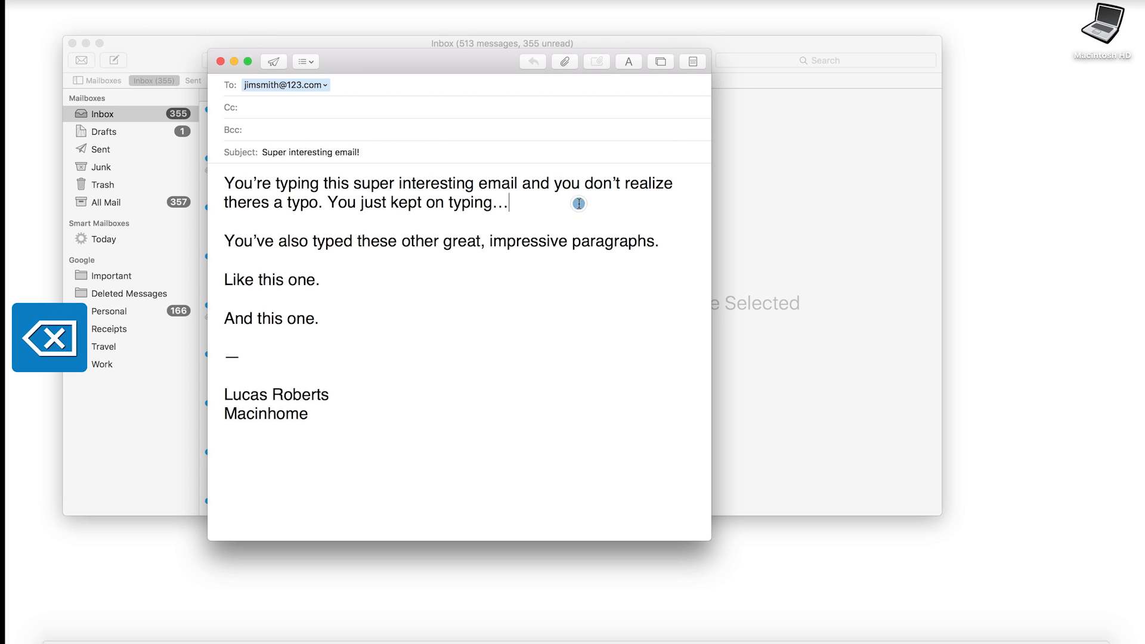
key(backspace)
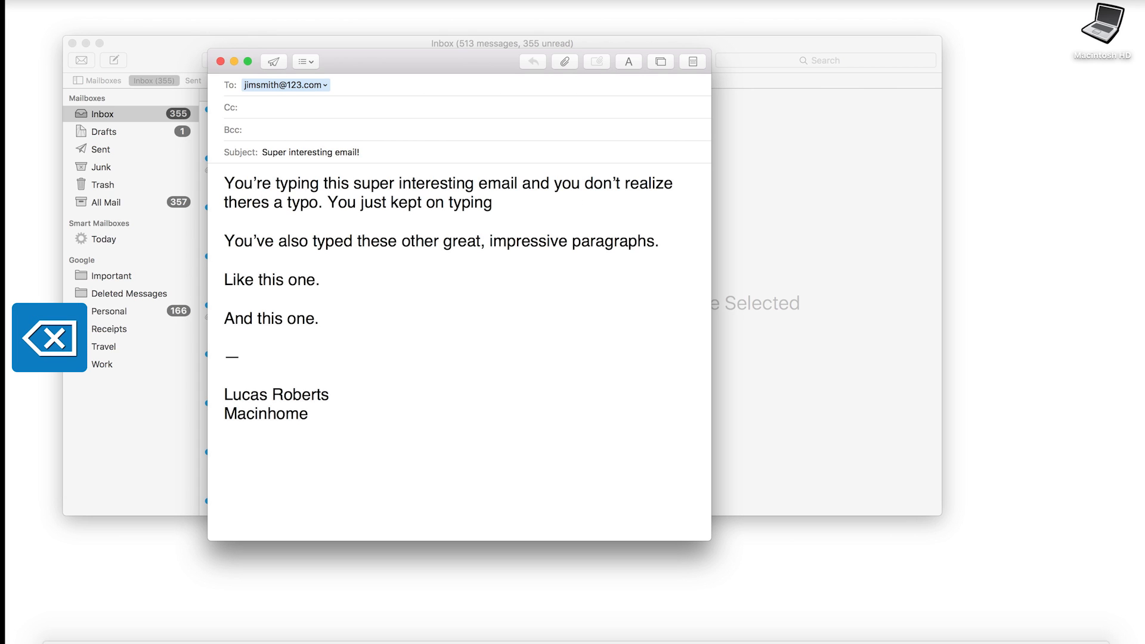
key(backspace)
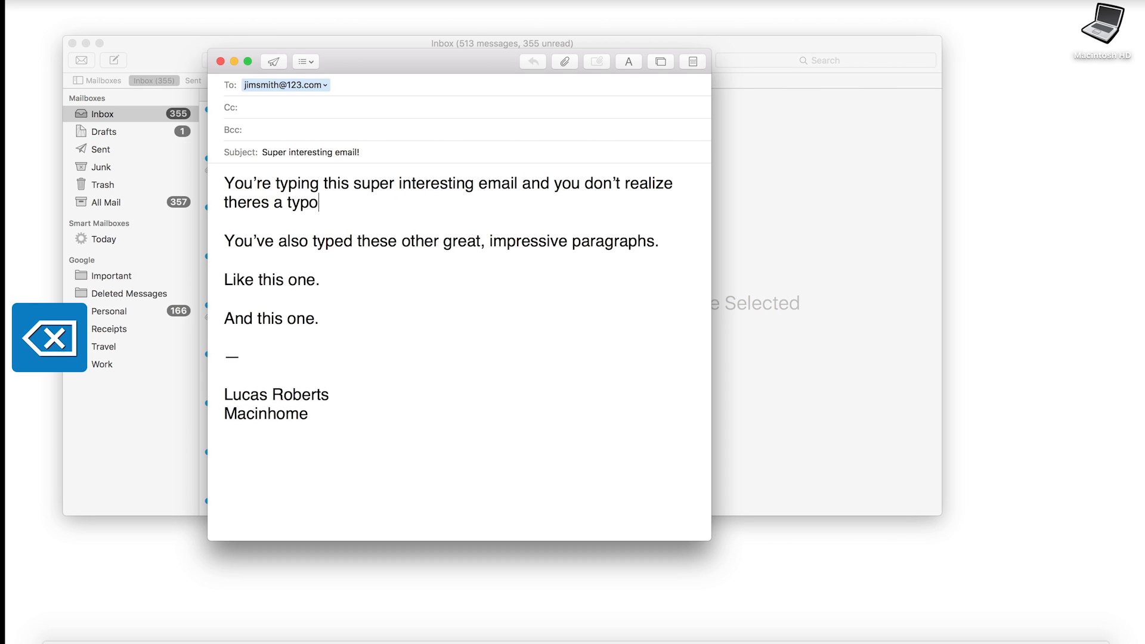
text(You just kept on typing…)
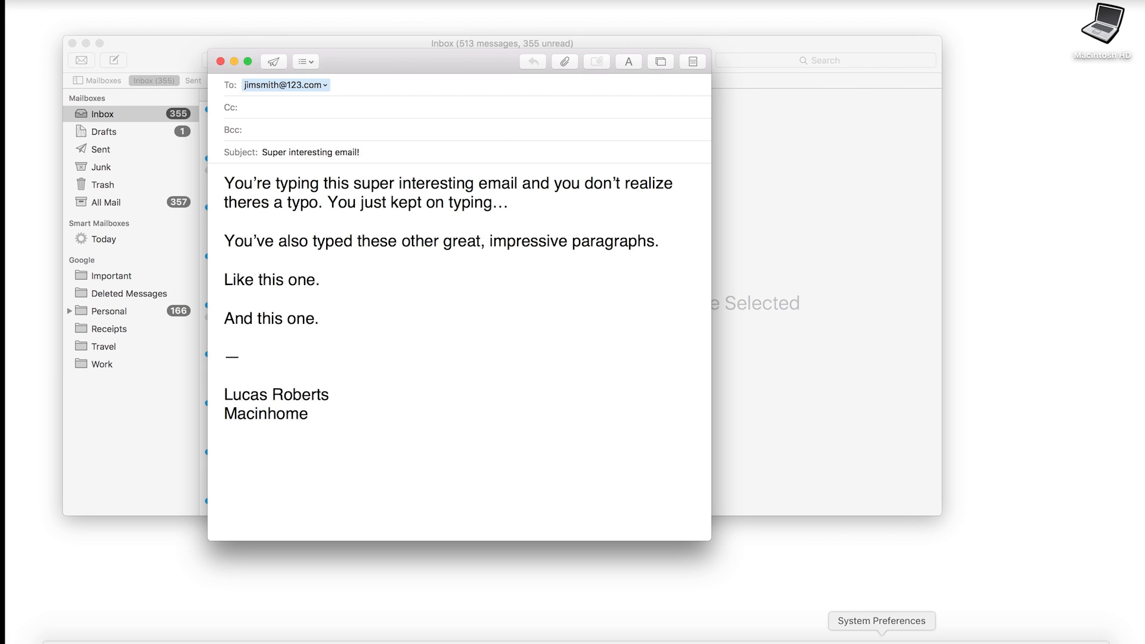
Step: In Keyboard preferences, keep Key Repeat at Fast and drag Delay Until Repeat nearly to Short
click(881, 621)
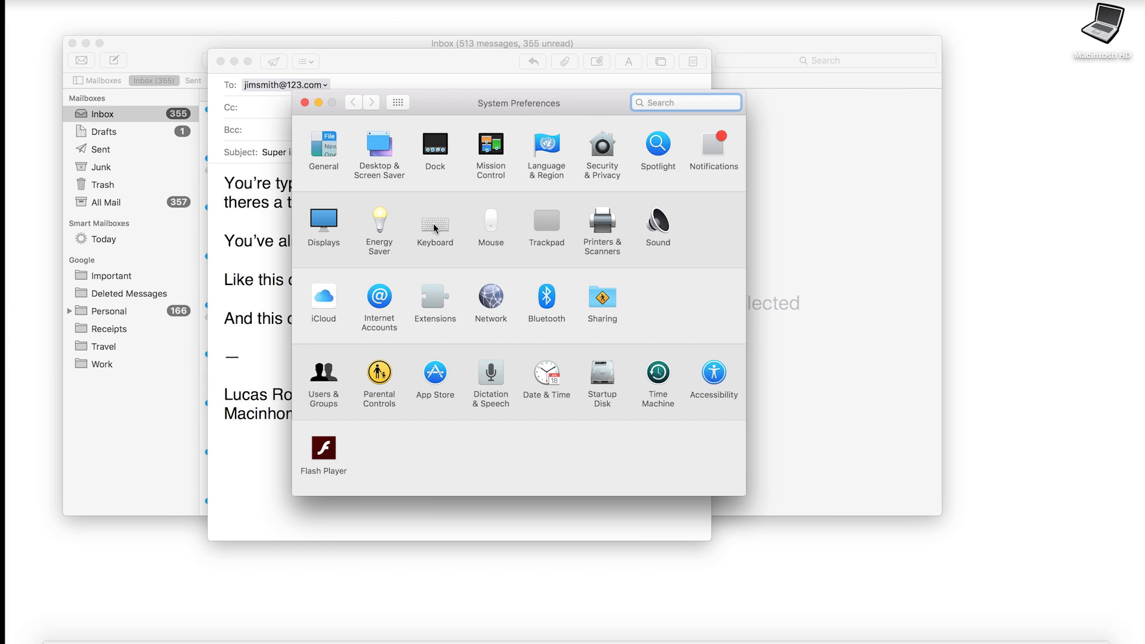
click(435, 223)
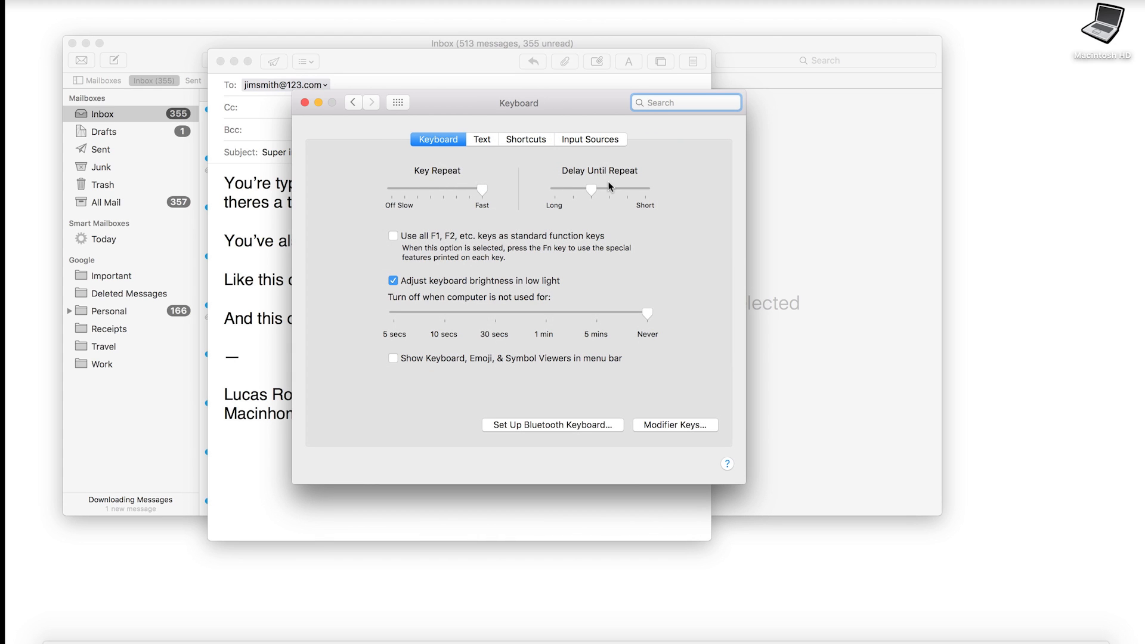
drag(592, 190, 648, 190)
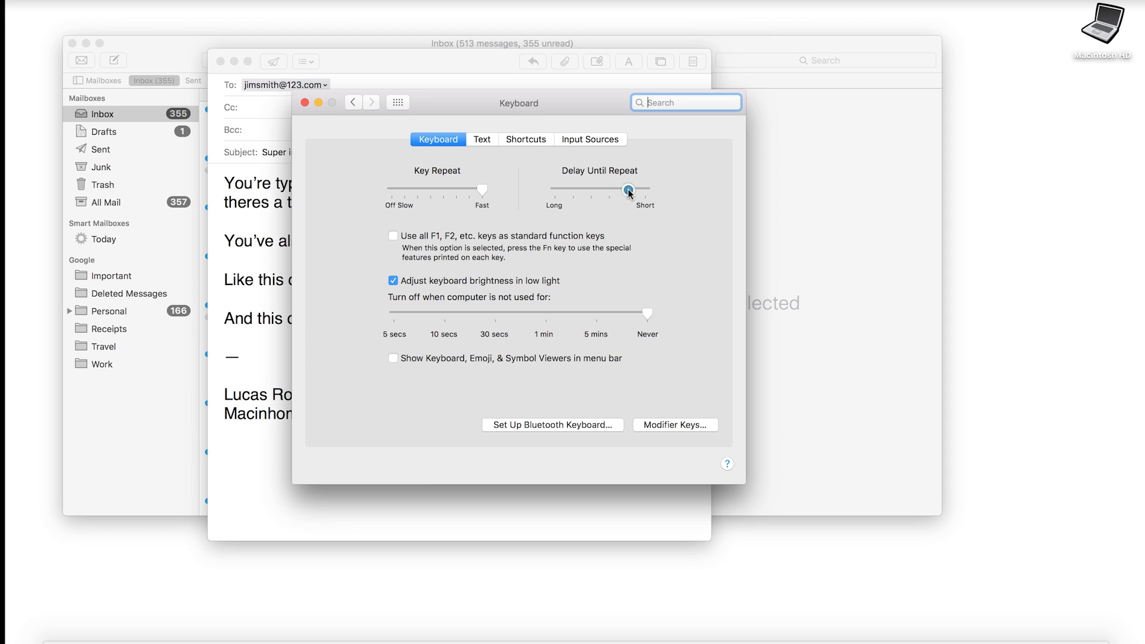
drag(630, 190, 646, 191)
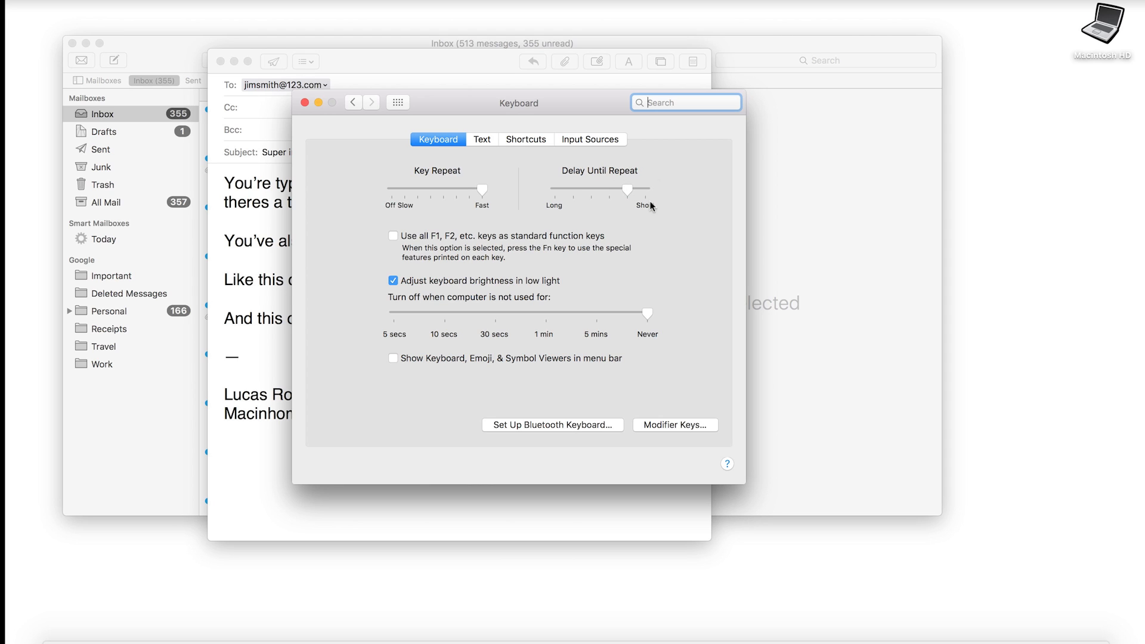
mouse_move(302, 115)
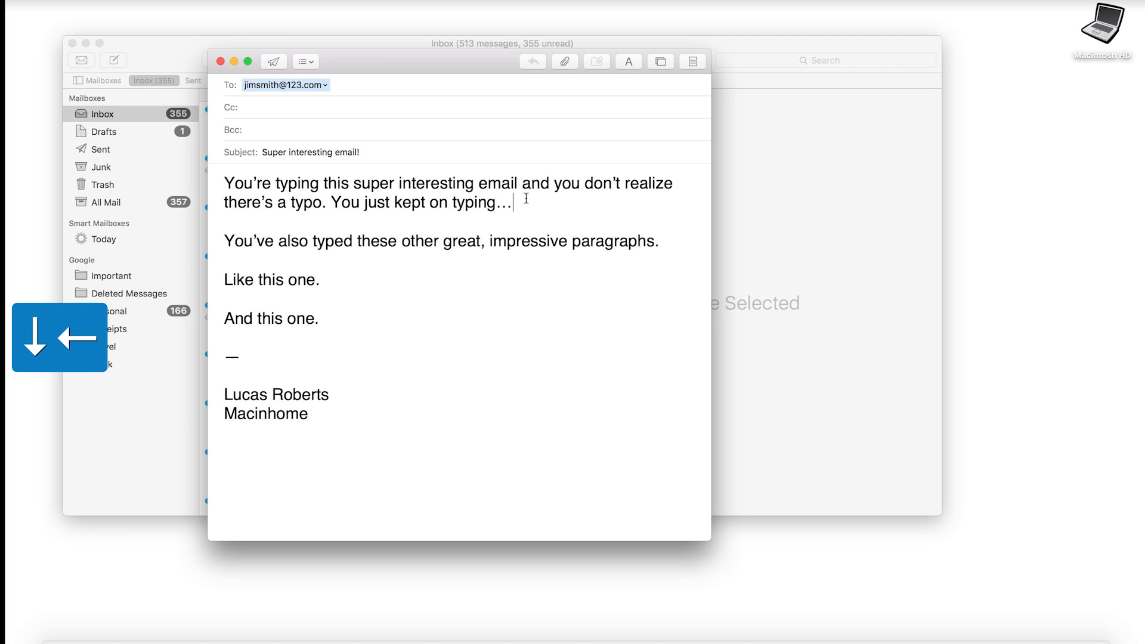
Step: Hold Delete to erase the paragraph end, then retype 'st kept on typing…' after 'there's'
key(backspace)
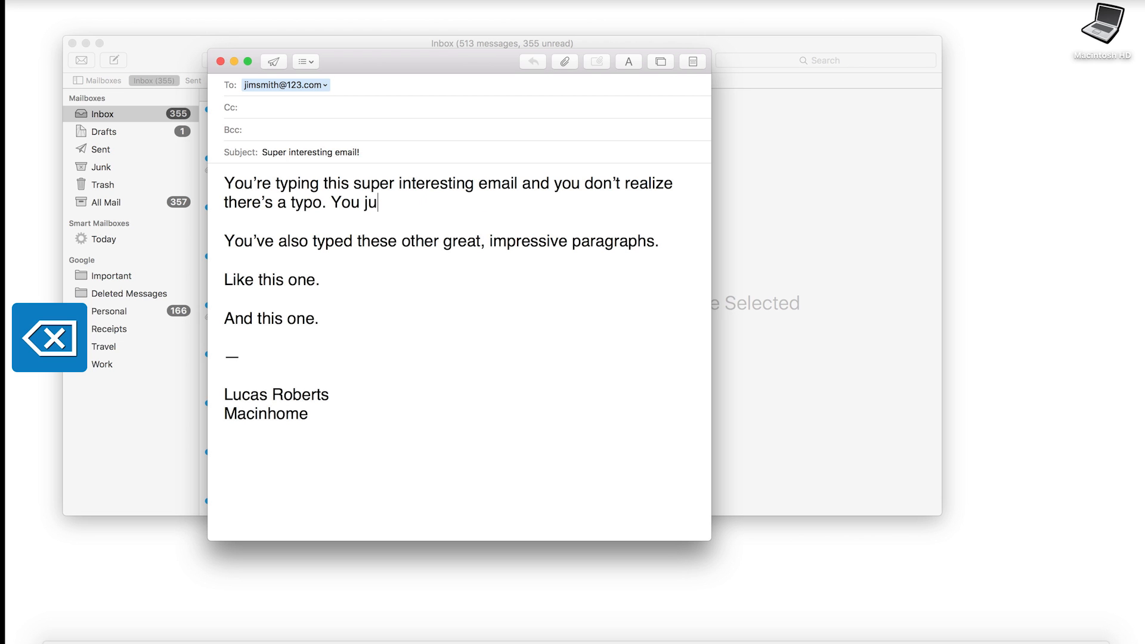
text(st kept on typing…)
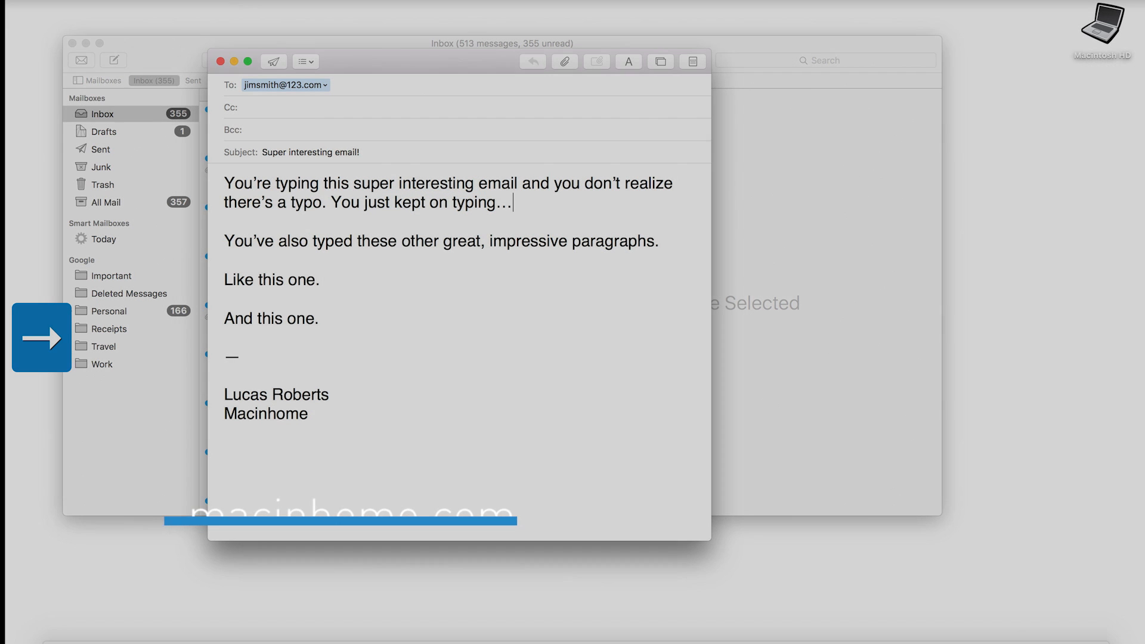